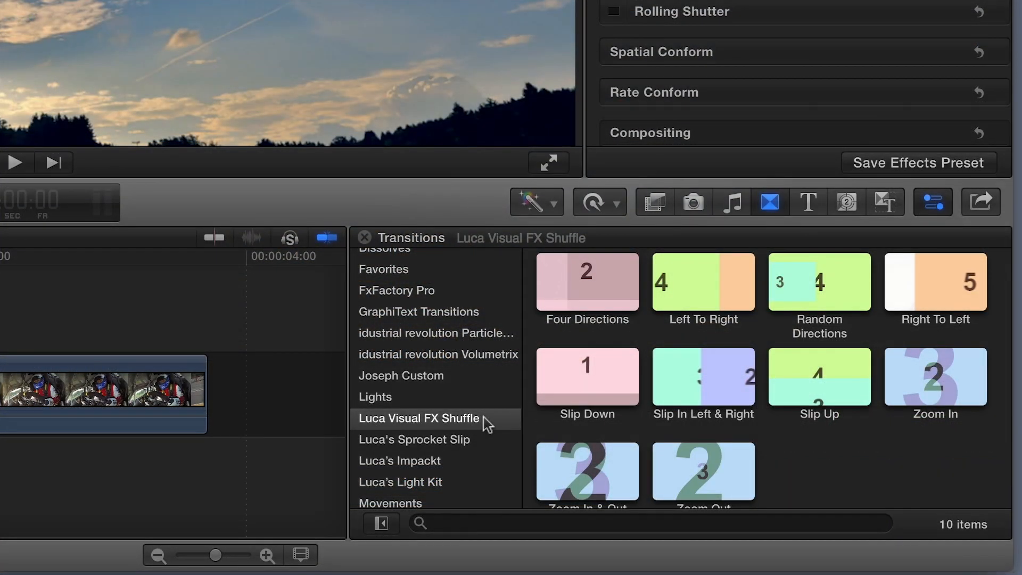
Step: Show the ten Luca Visual FX Shuffle transitions, including Left To Right
left_click(702, 282)
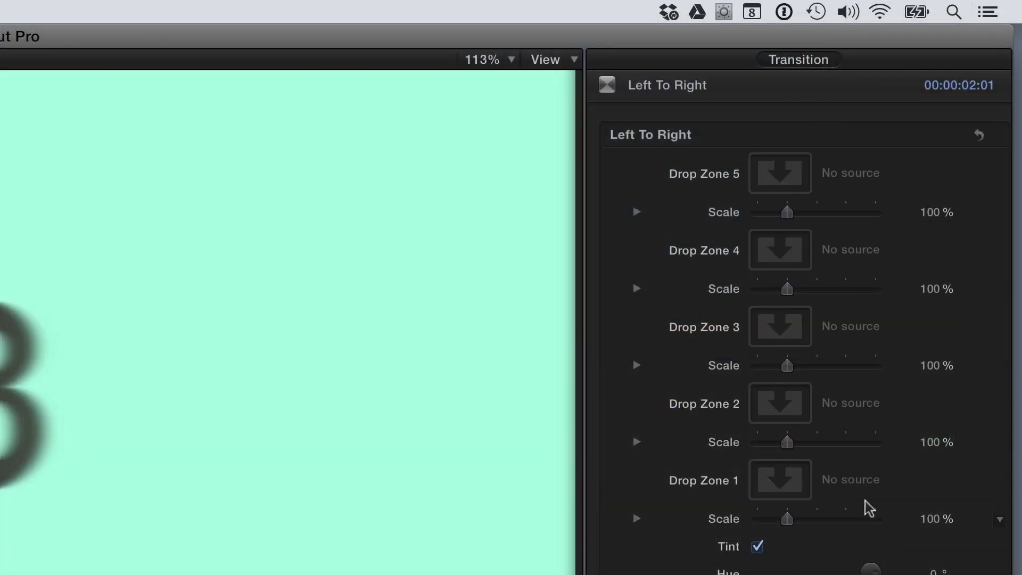
mouse_move(755, 440)
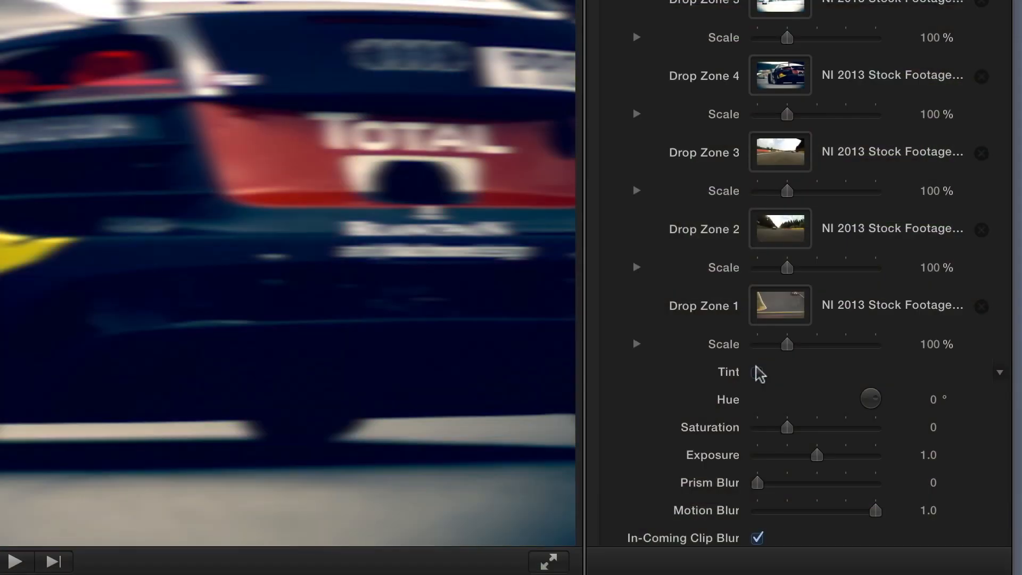
Step: Enable Tint on the Left To Right transition and add prism blur
left_click(755, 372)
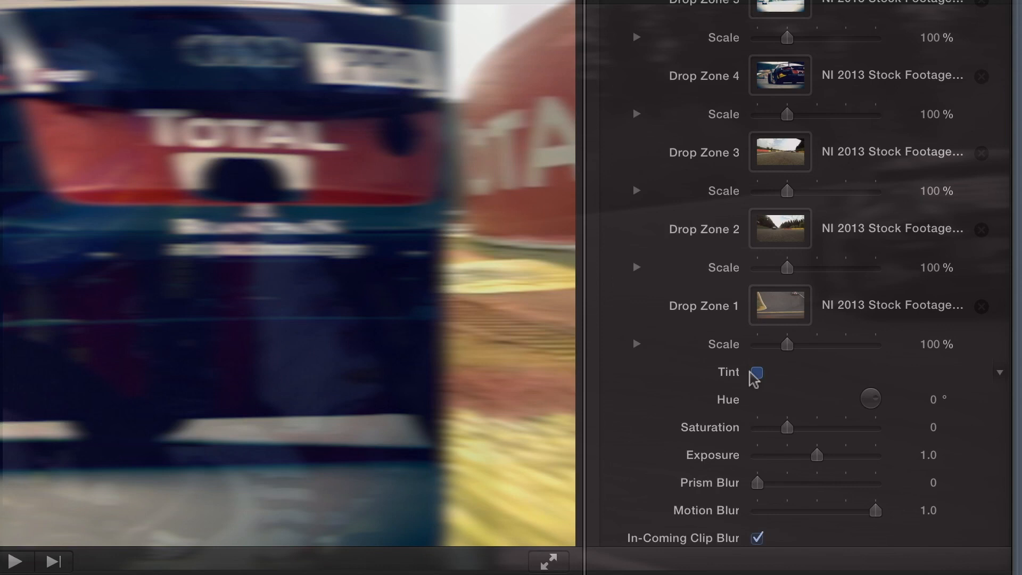
left_click(755, 372)
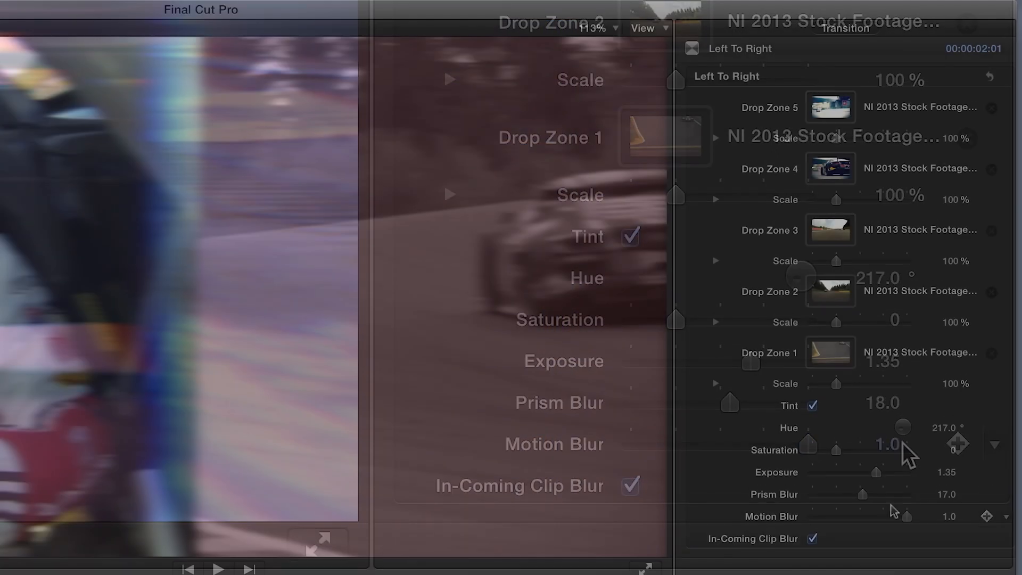
left_click(813, 539)
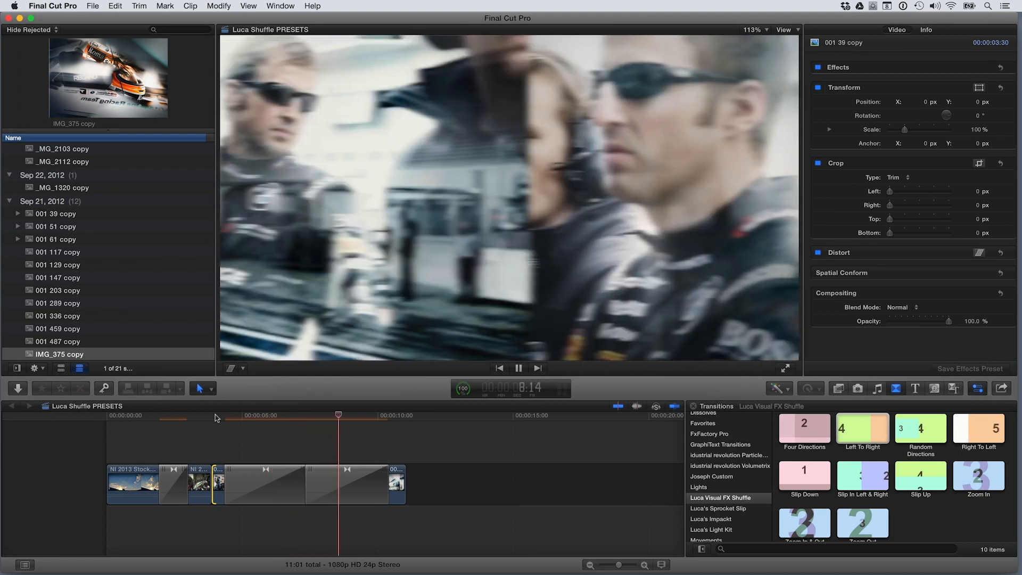
Step: Move the playhead back to the shuffle transition's start to replay it
left_click(383, 414)
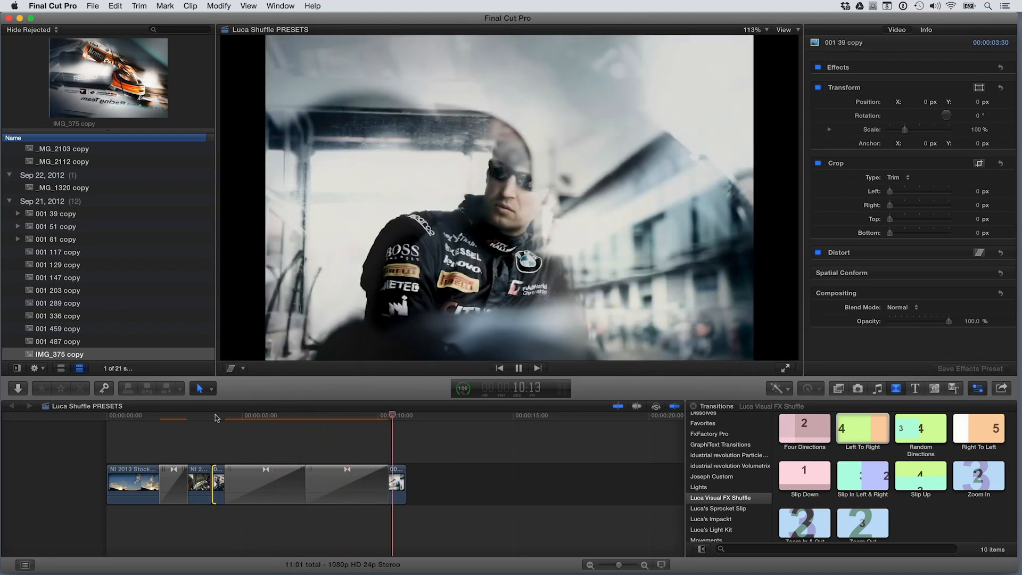
left_click(211, 416)
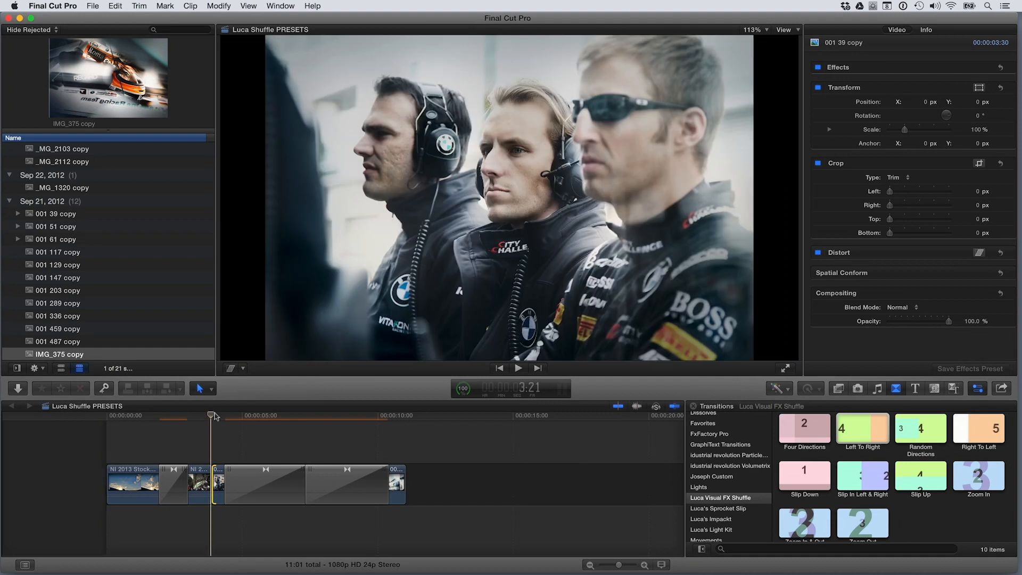